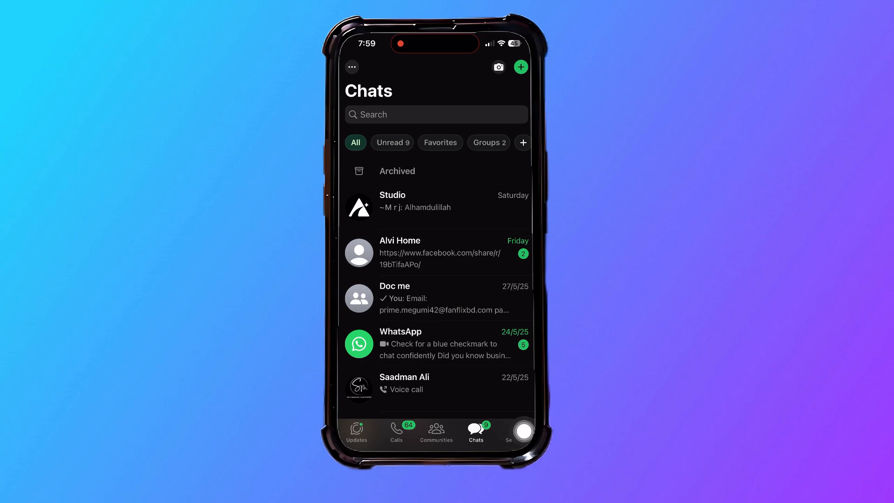
Open WhatsApp Settings from the bottom bar and scroll through its options.
click(515, 430)
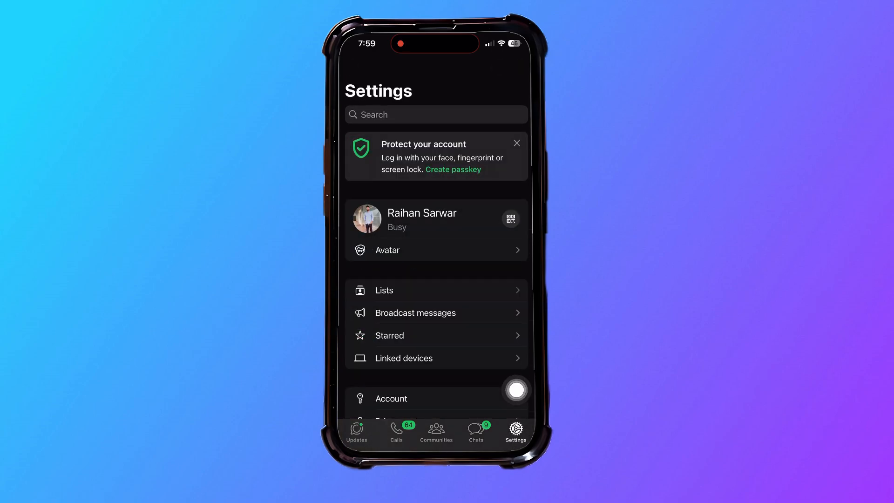
scroll(down, 3)
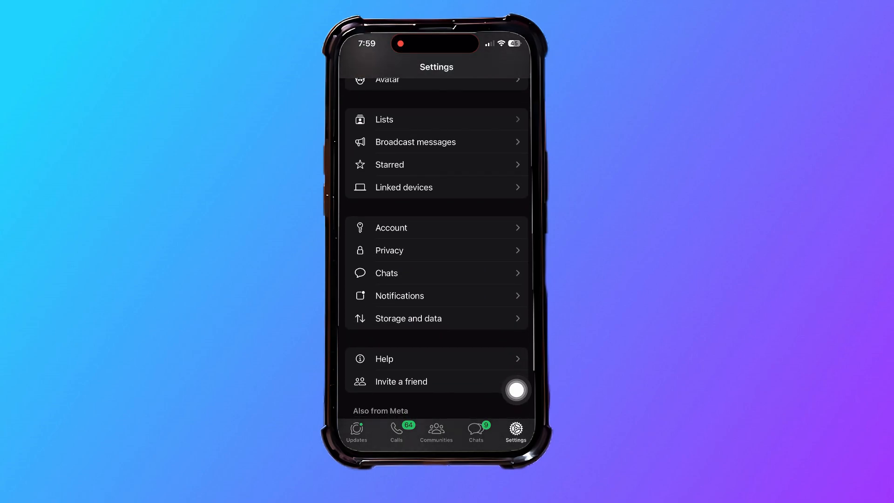
mouse_move(363, 306)
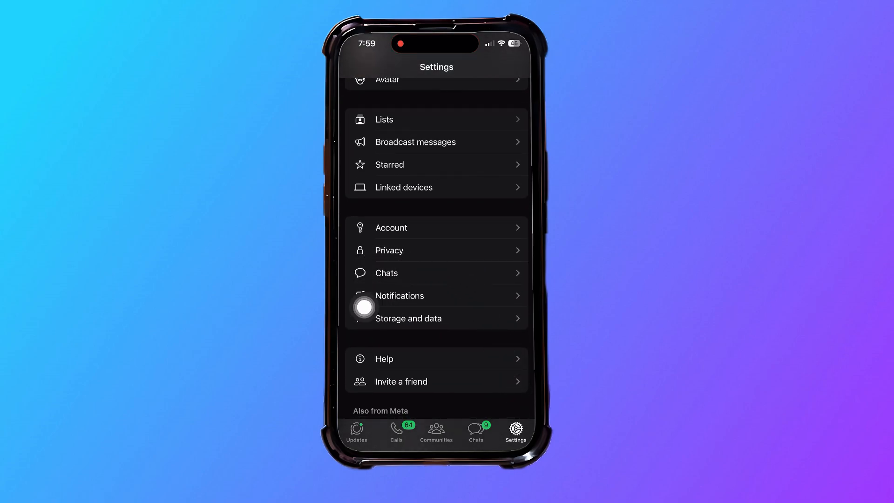
Change the chat auto backup frequency from Monthly to Daily.
click(386, 272)
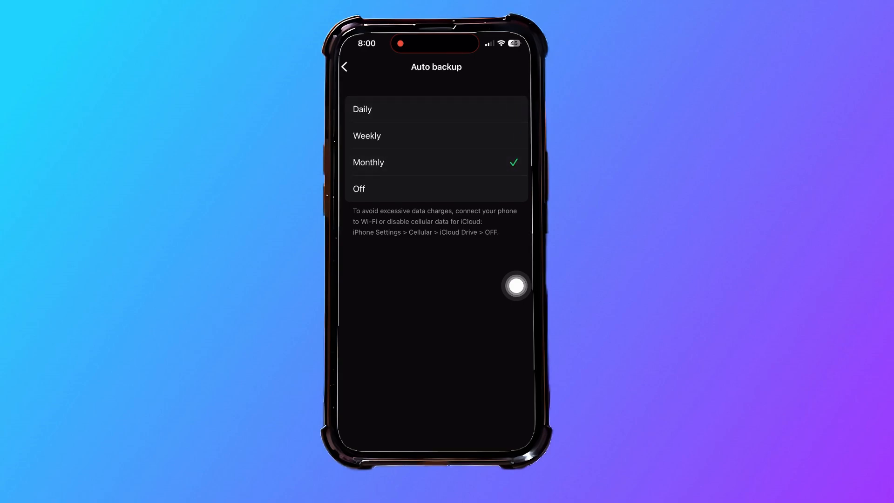
click(436, 108)
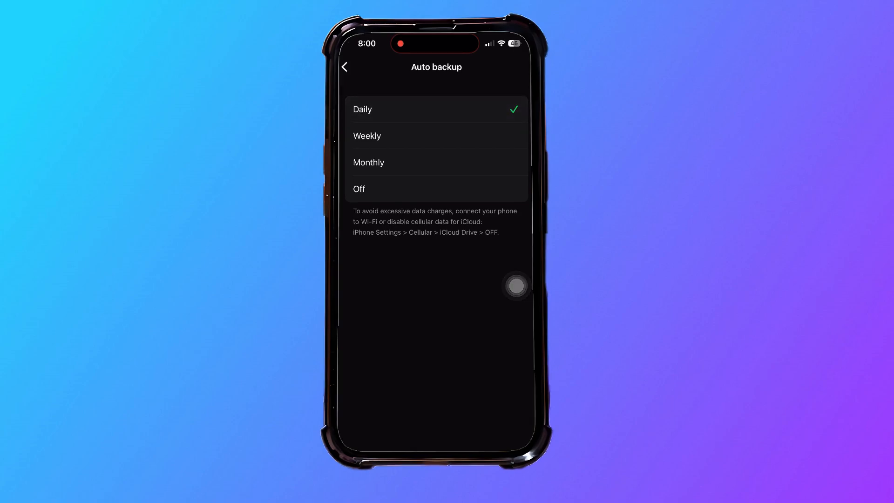
Go back to Chat backup and toggle Include videos off, then on again.
click(345, 66)
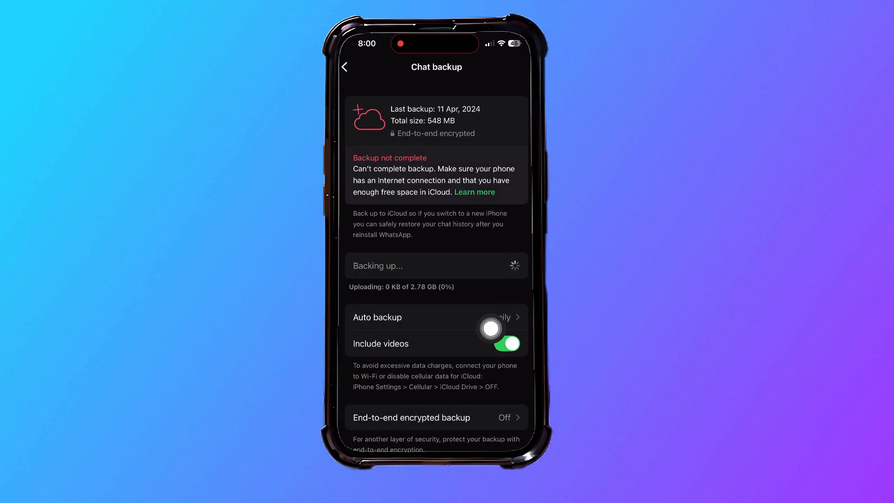
click(505, 343)
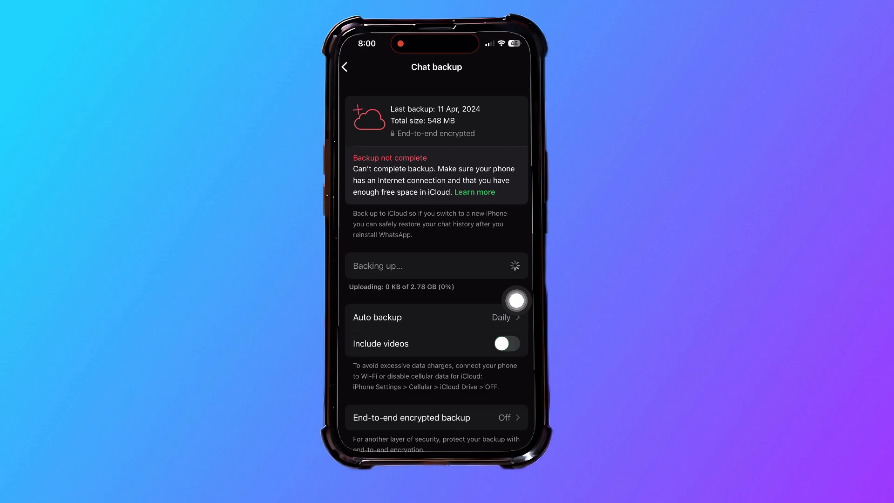
click(505, 343)
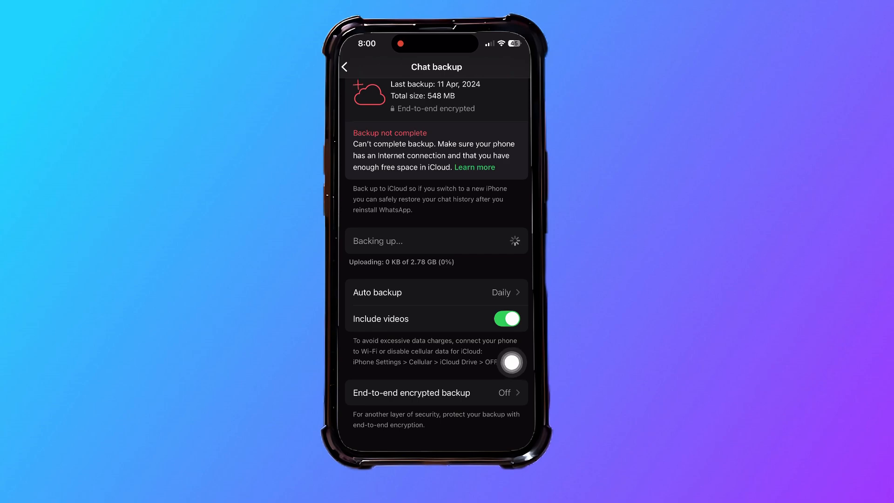
click(410, 392)
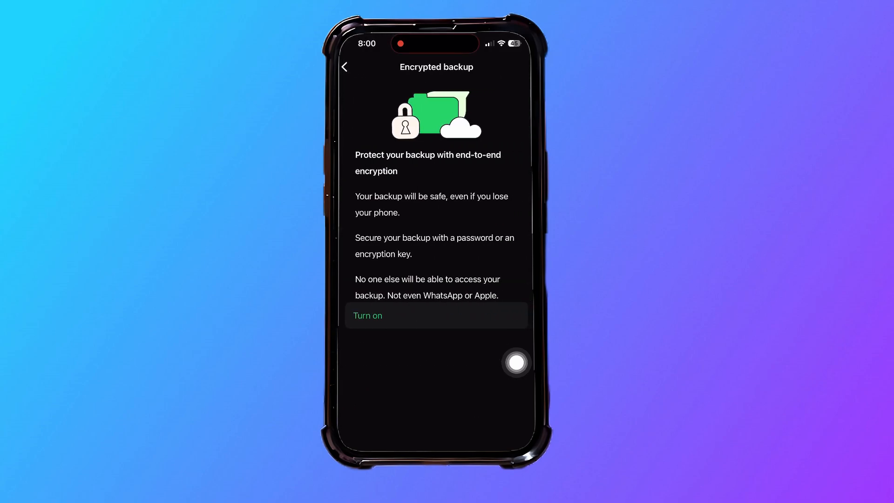
mouse_move(515, 328)
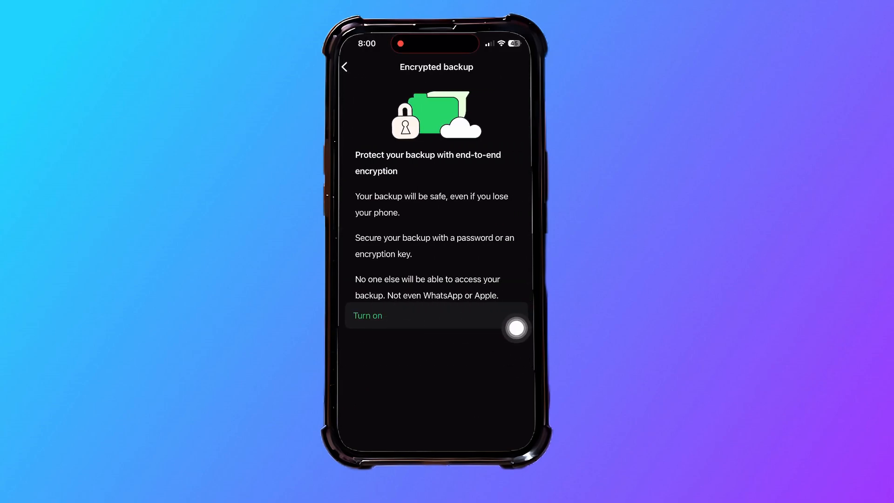
click(344, 66)
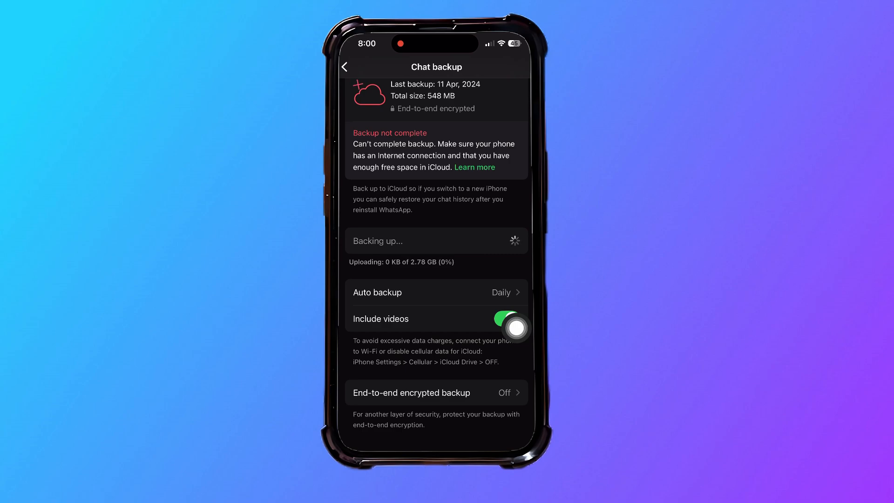